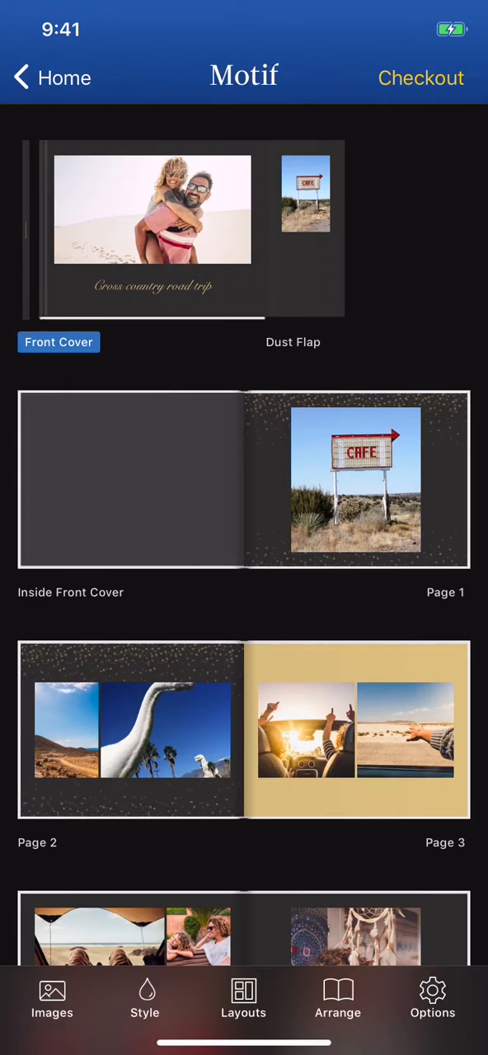
- Drag the photo of the woman leaning out of a car window onto the front cover
click(52, 997)
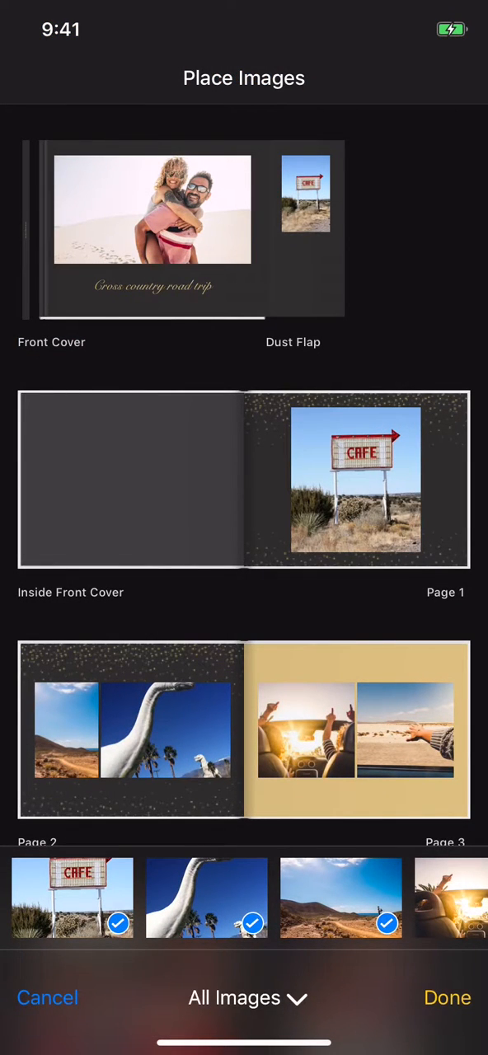
scroll(left, 3)
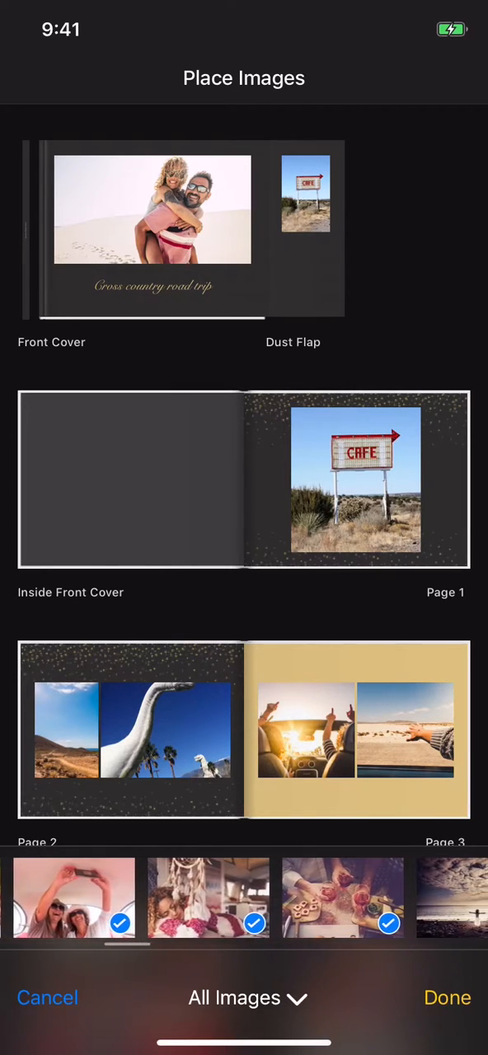
scroll(left, 3)
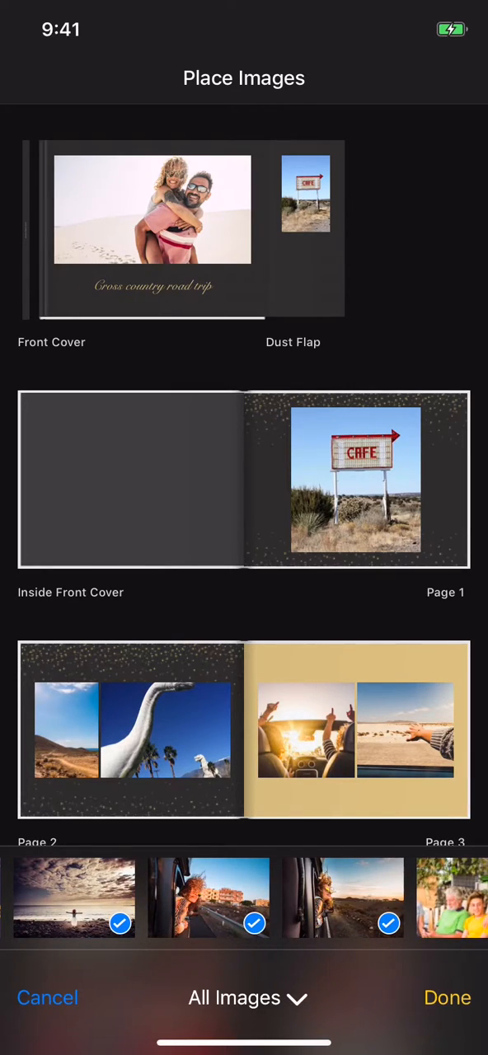
drag(209, 899, 175, 317)
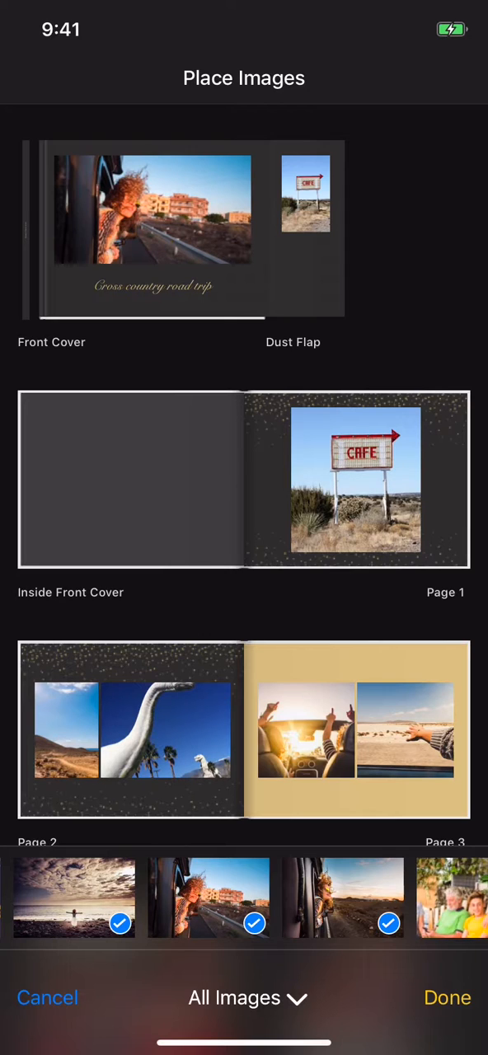
- Remove the cafe sign photo from page 1, place the two-women car selfie there and open it
click(244, 997)
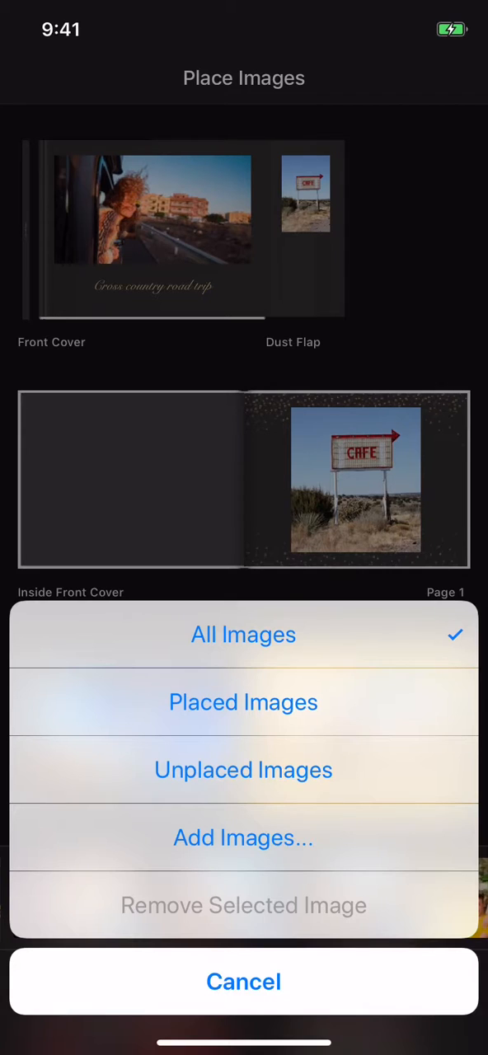
click(244, 635)
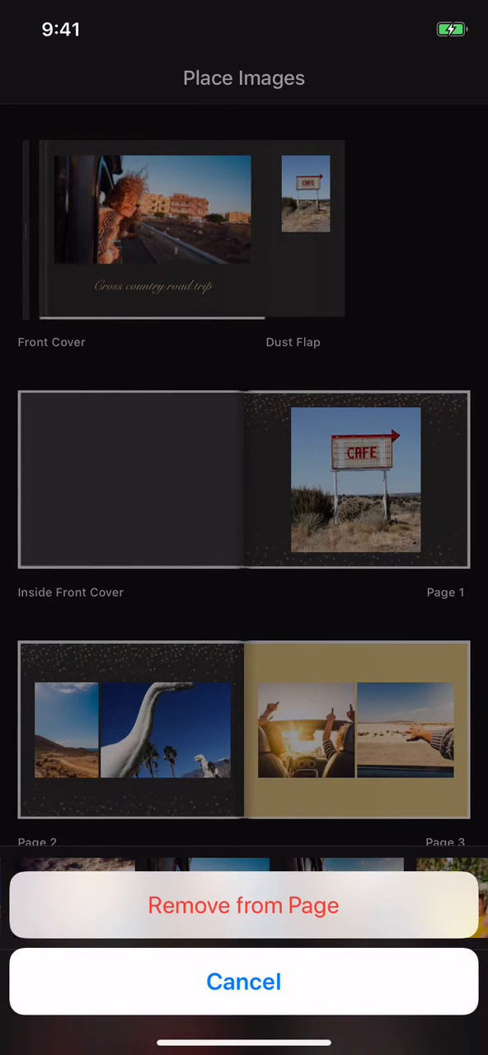
click(244, 905)
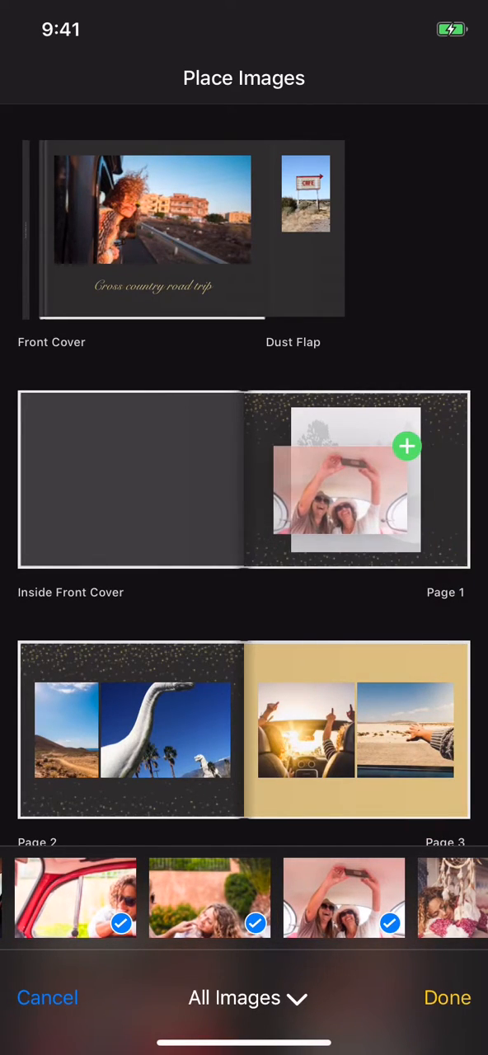
click(408, 446)
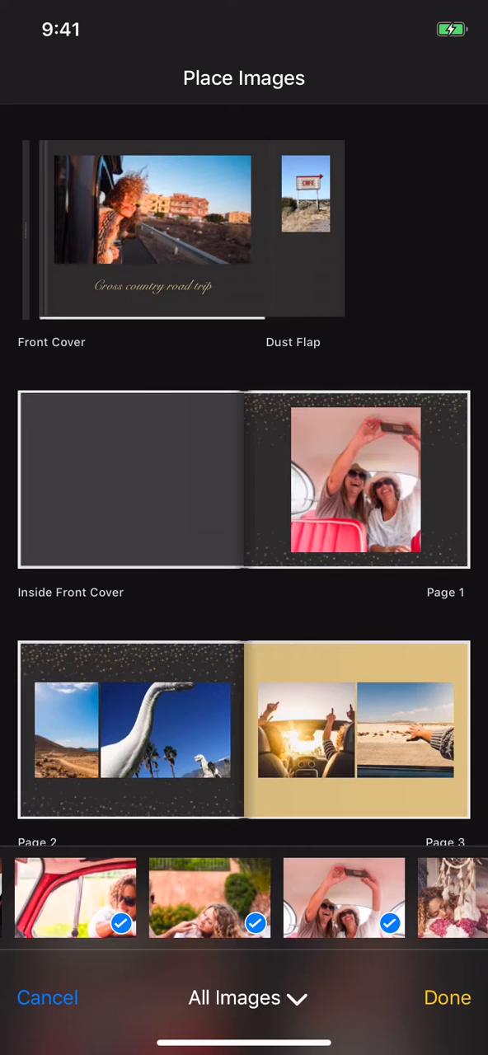
click(356, 480)
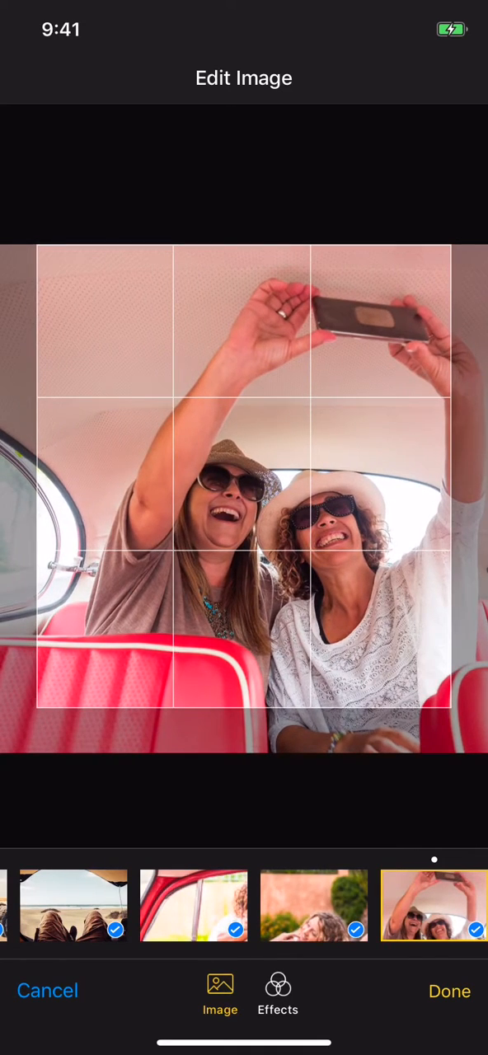
- Confirm the tighter crop of the car selfie and close the image editor
click(449, 991)
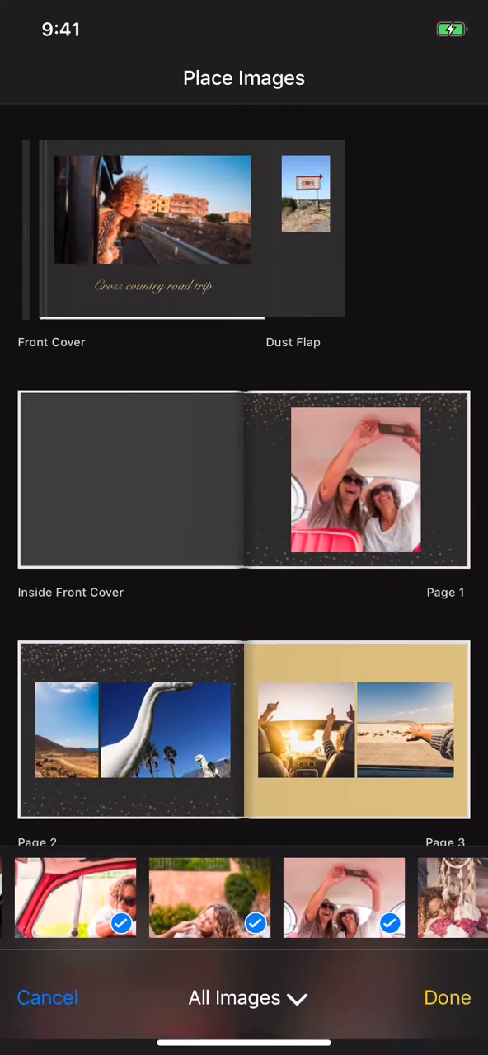